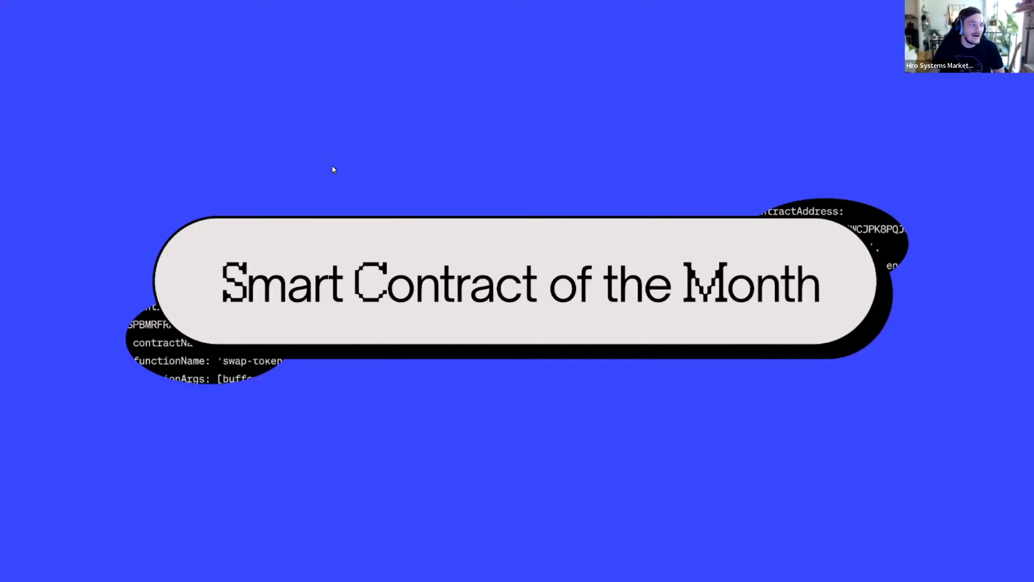
mouse_move(416, 158)
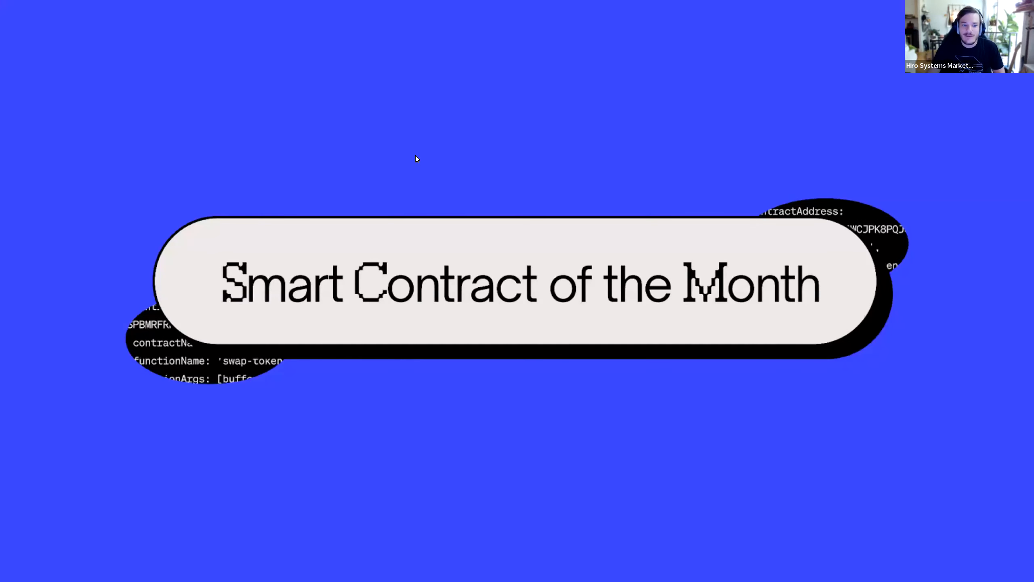
mouse_move(427, 163)
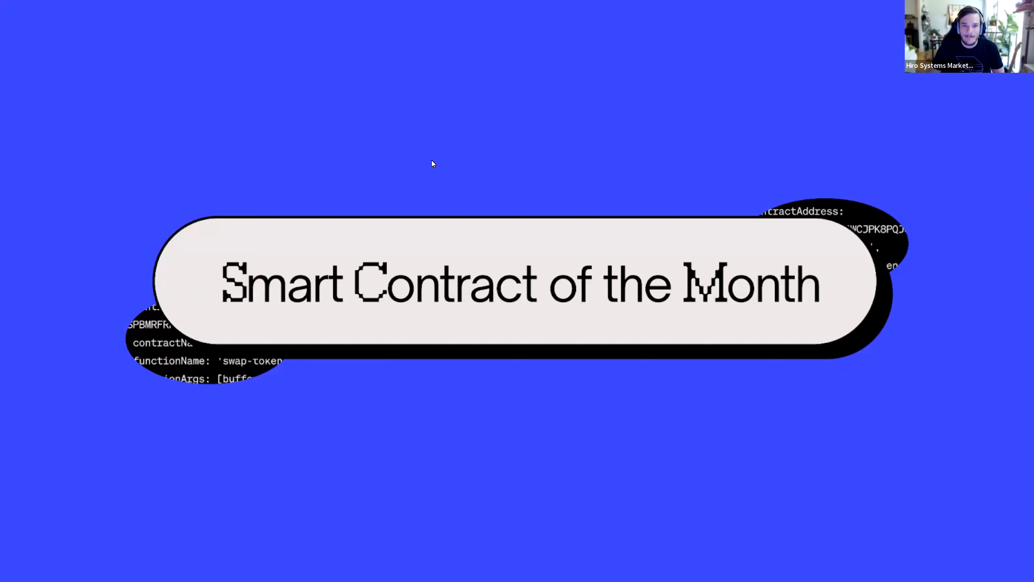
mouse_move(532, 164)
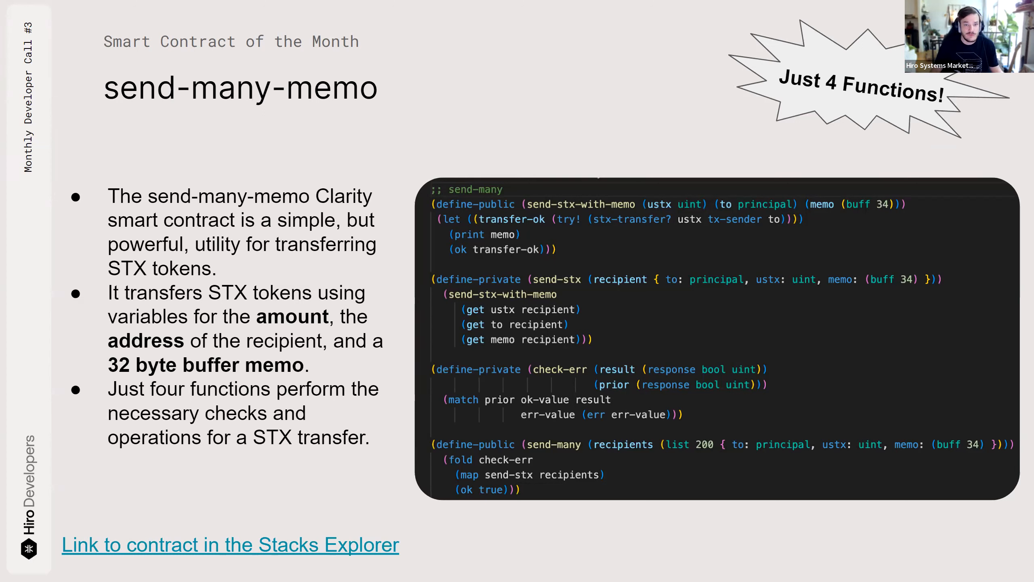
mouse_move(519, 99)
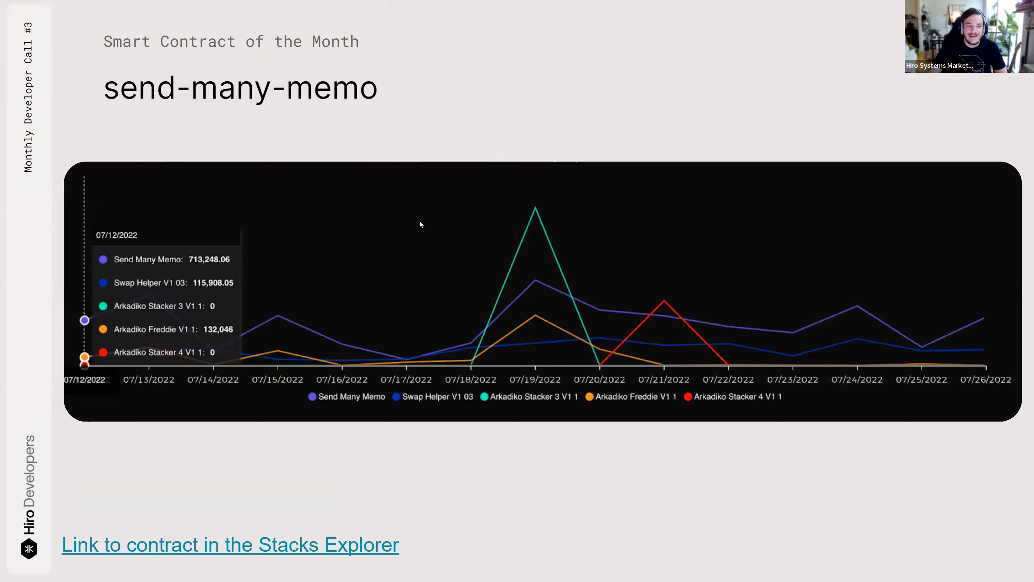
mouse_move(555, 284)
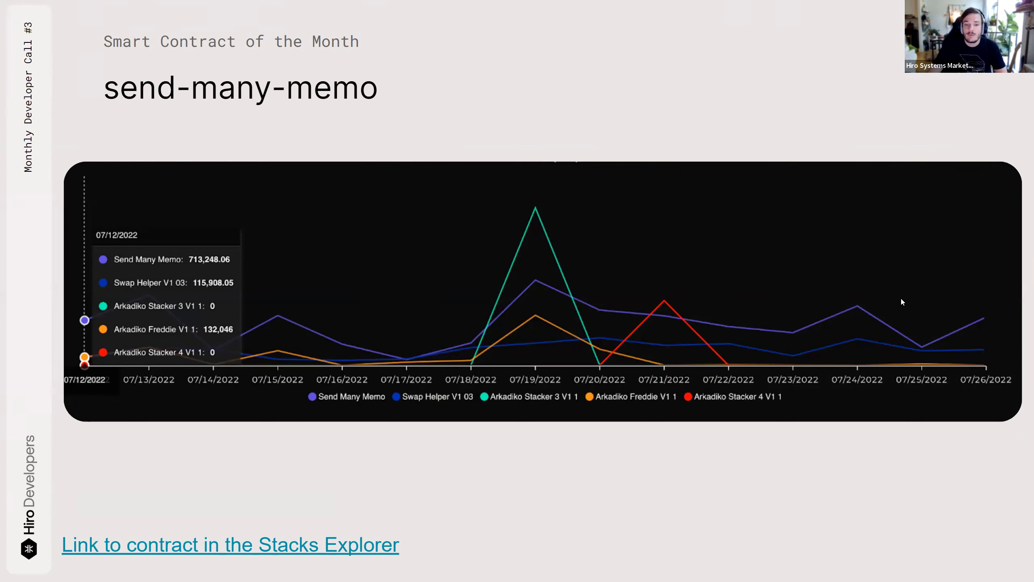
mouse_move(538, 191)
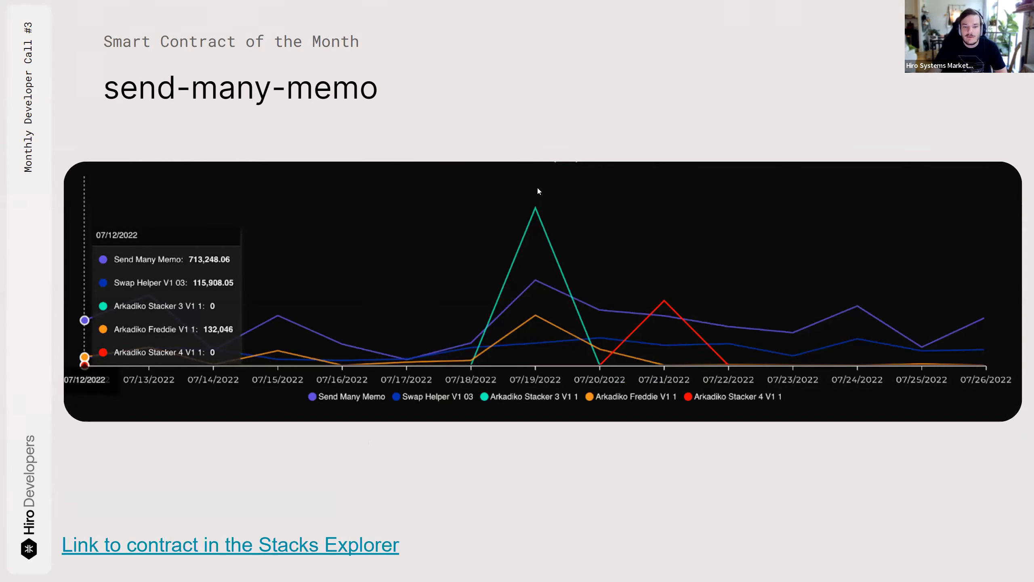
mouse_move(564, 294)
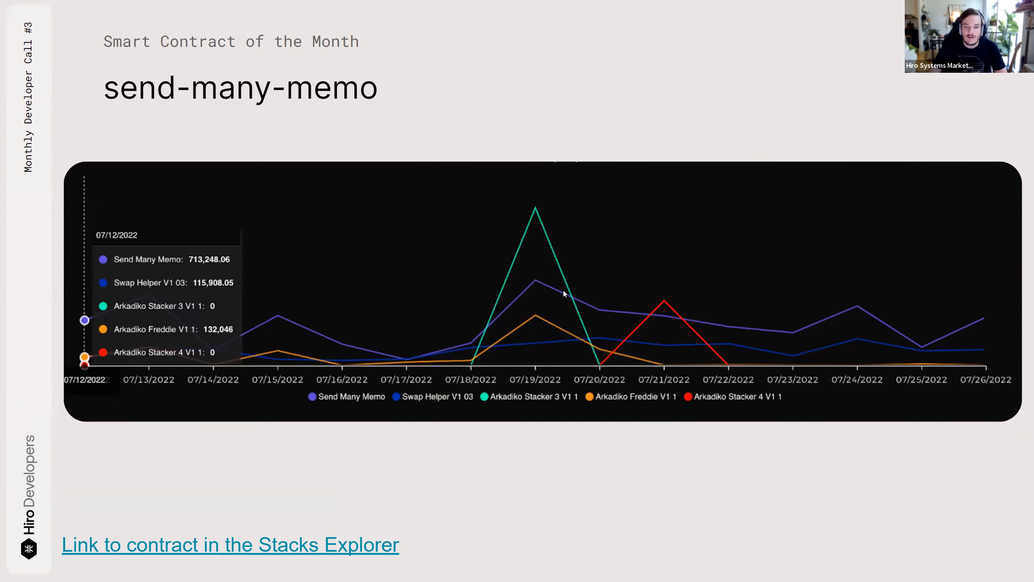
mouse_move(569, 479)
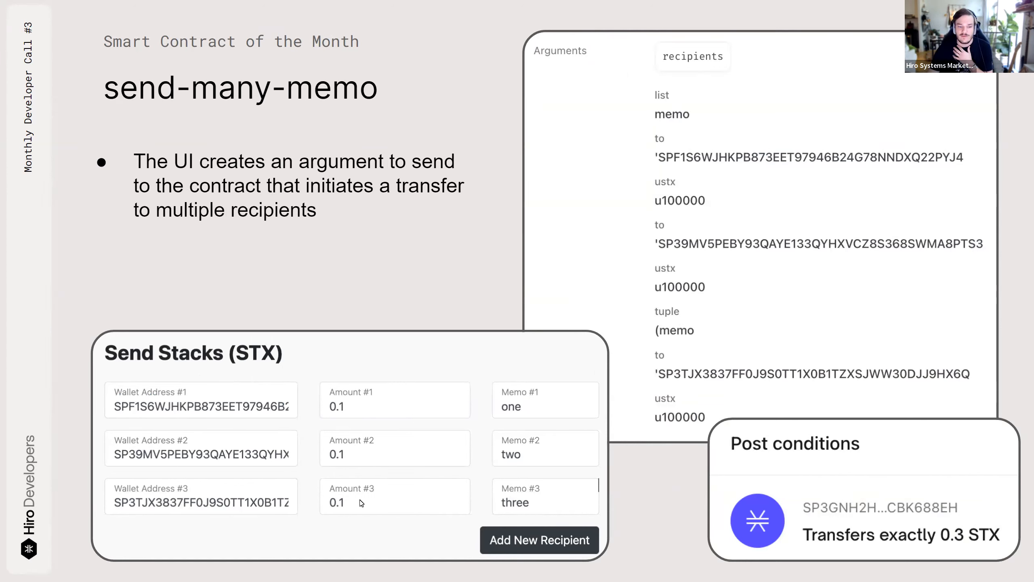
mouse_move(525, 437)
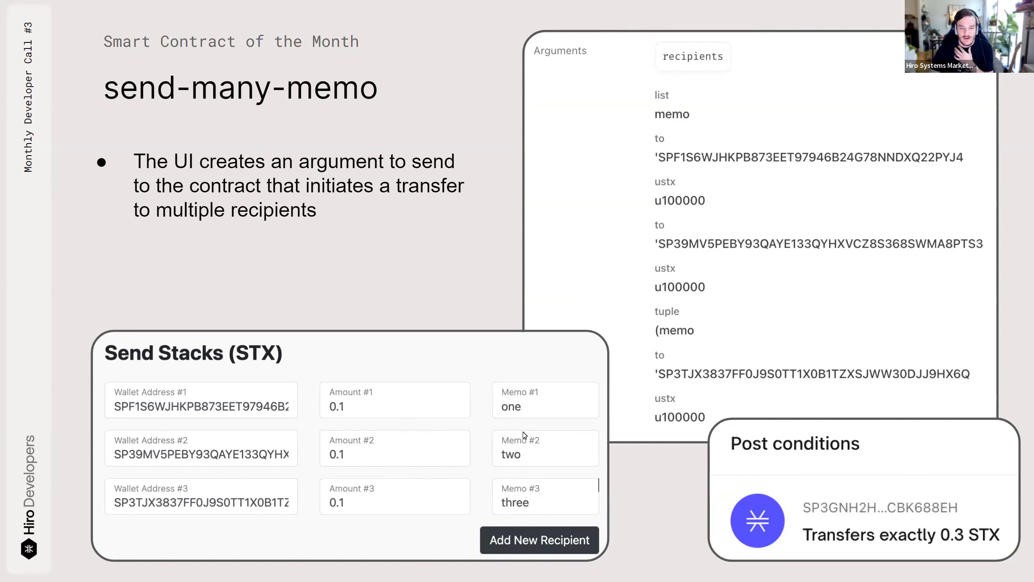
mouse_move(534, 482)
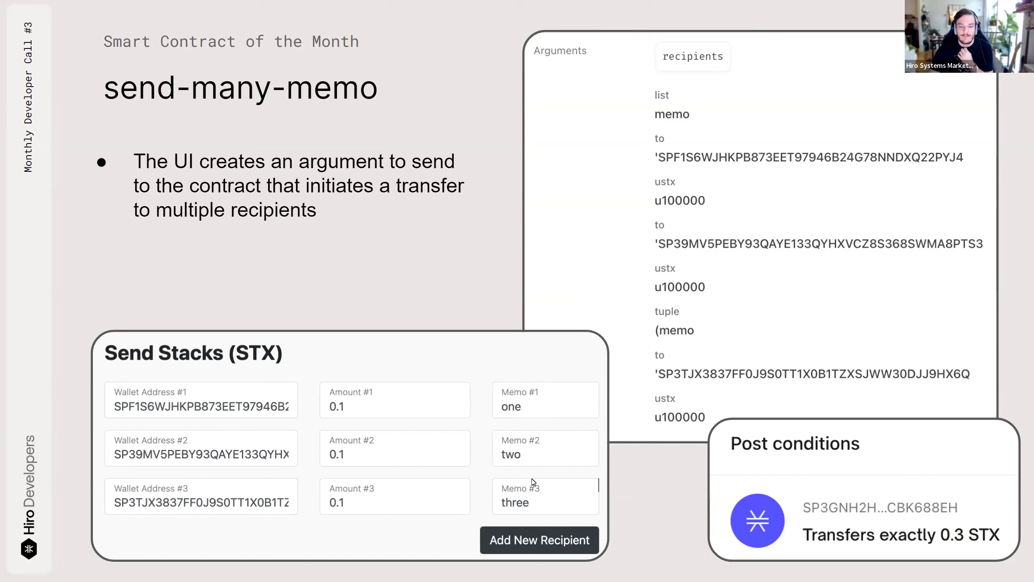
mouse_move(540, 548)
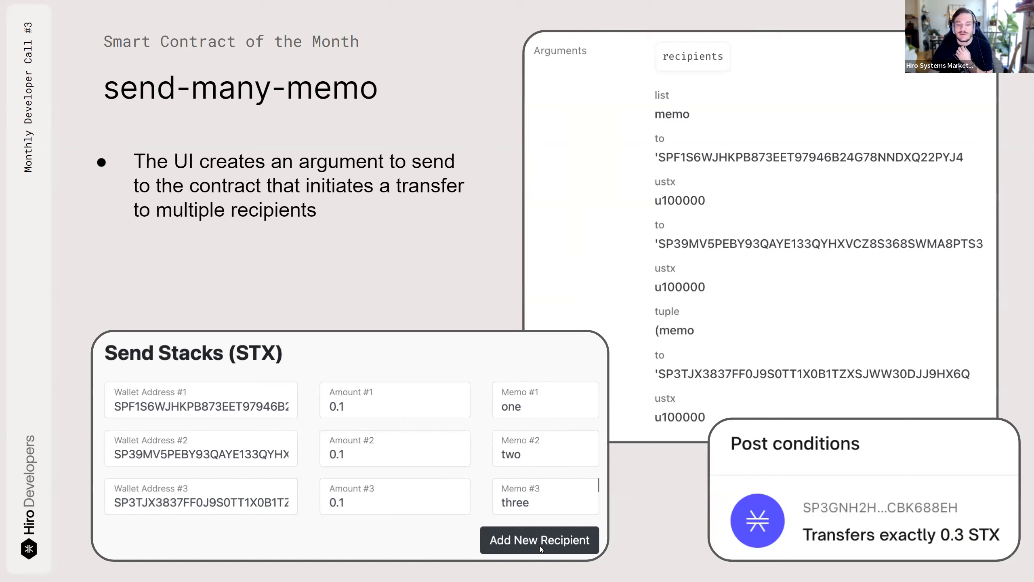
mouse_move(491, 374)
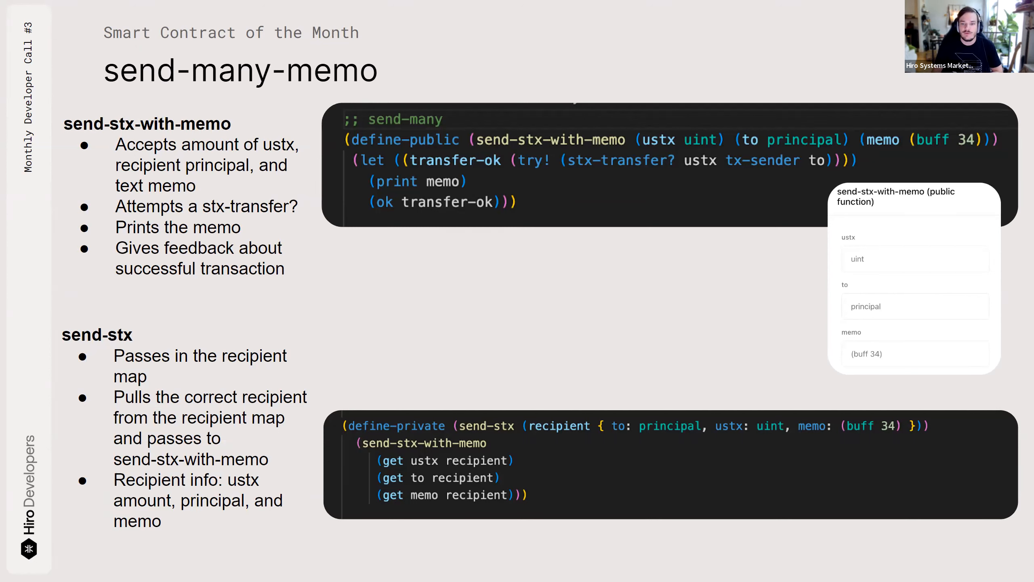
mouse_move(763, 167)
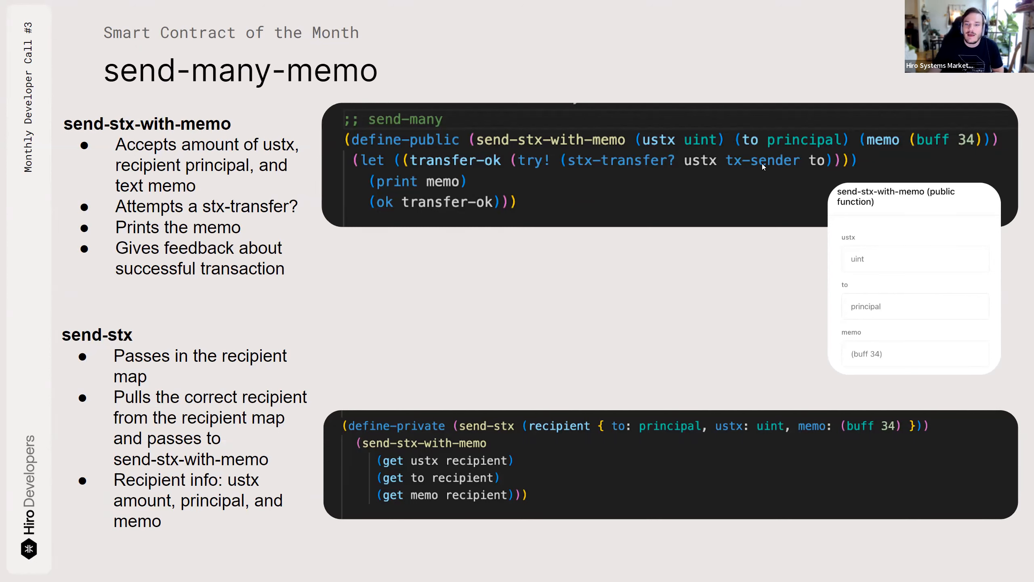
mouse_move(762, 188)
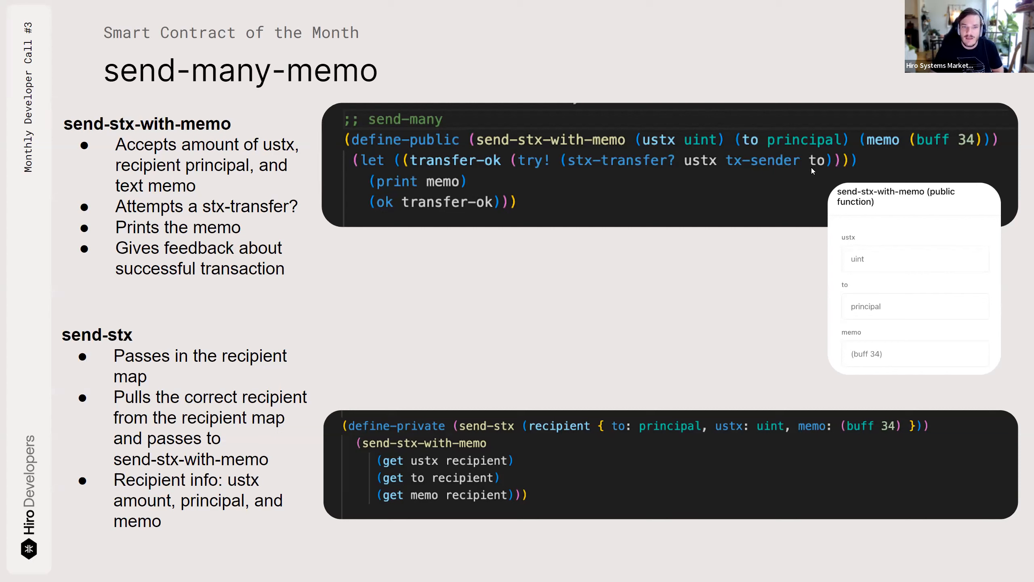
mouse_move(259, 290)
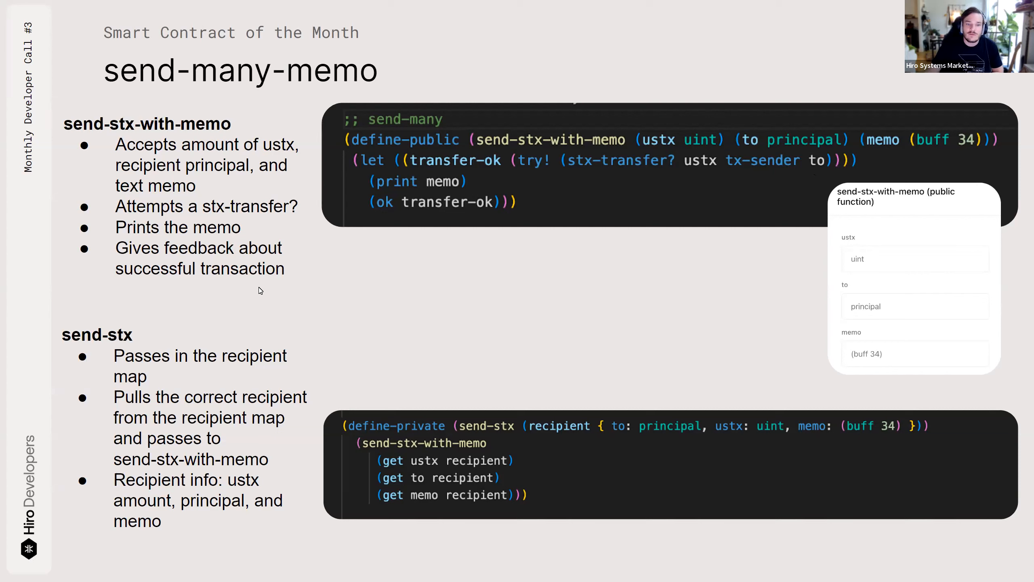
mouse_move(452, 265)
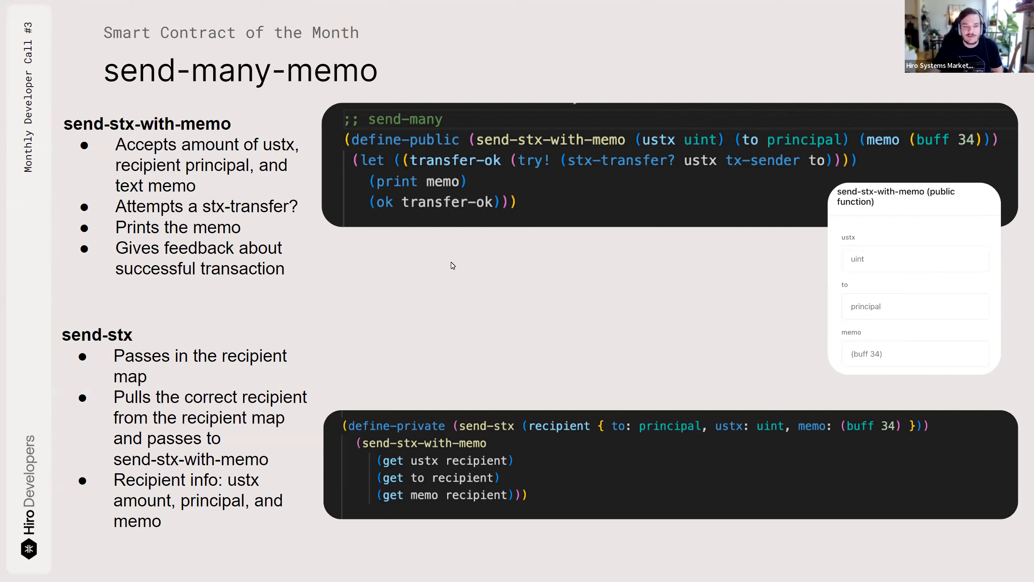
mouse_move(410, 277)
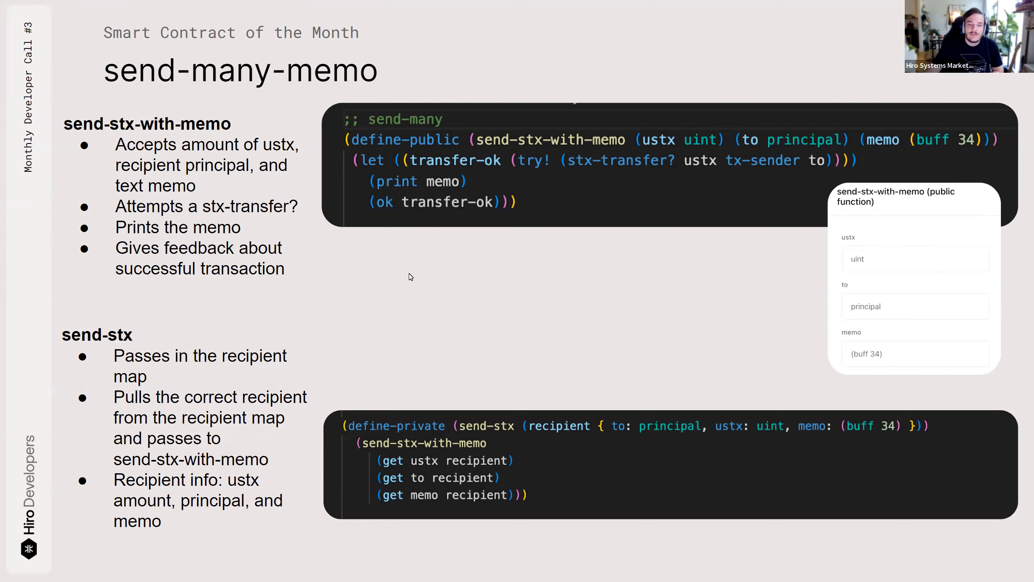
mouse_move(386, 286)
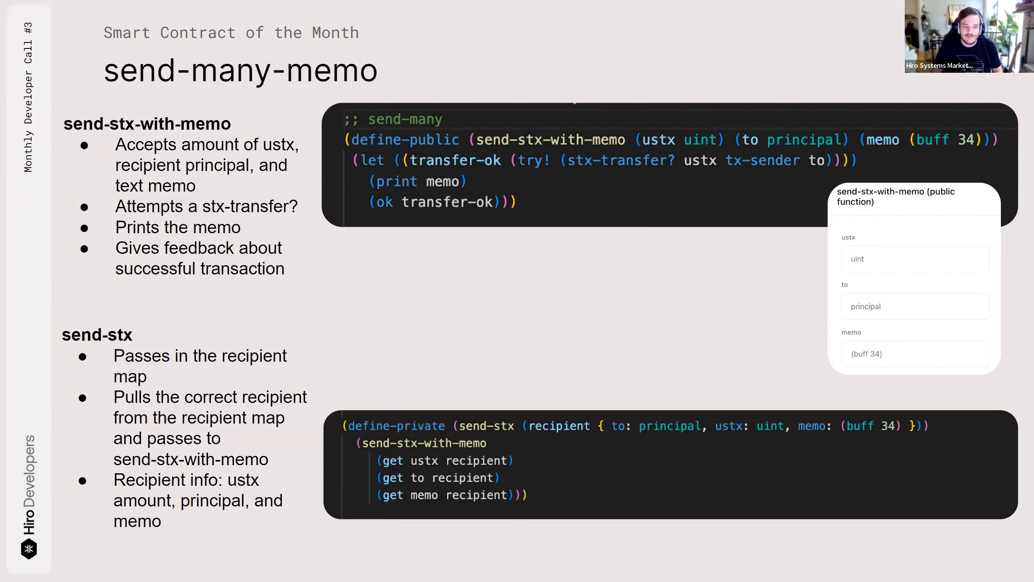
mouse_move(336, 250)
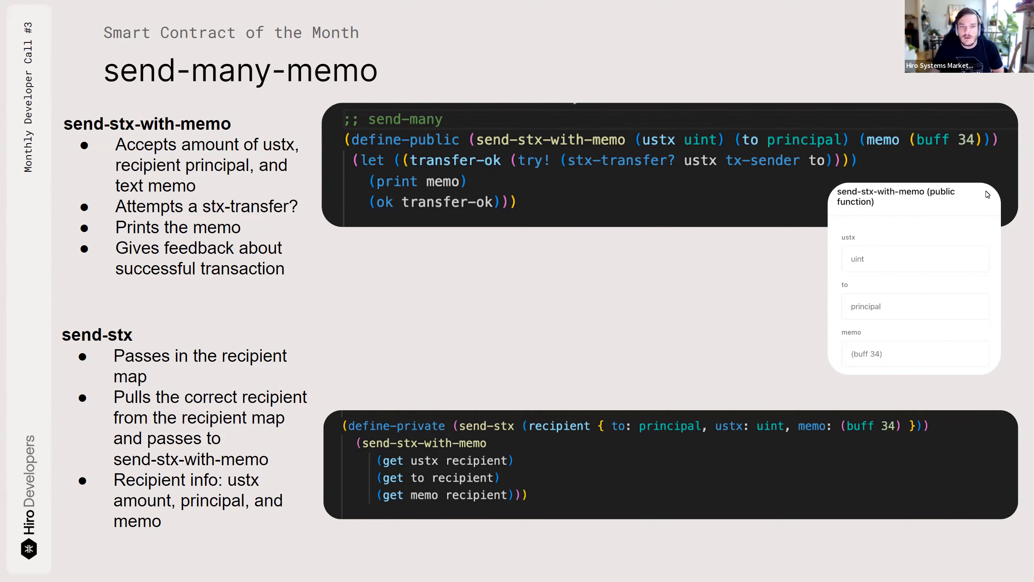
mouse_move(899, 231)
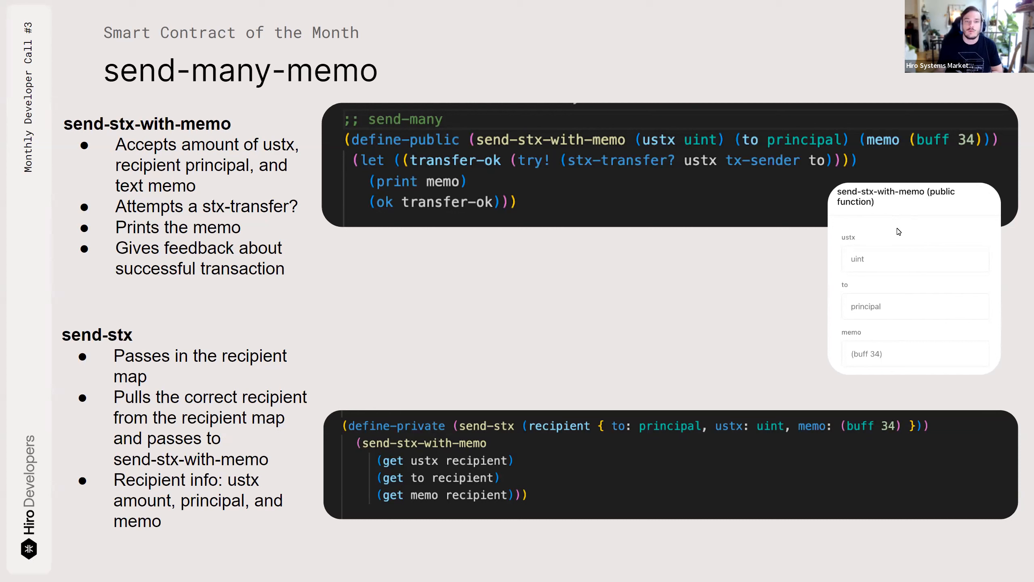
mouse_move(657, 310)
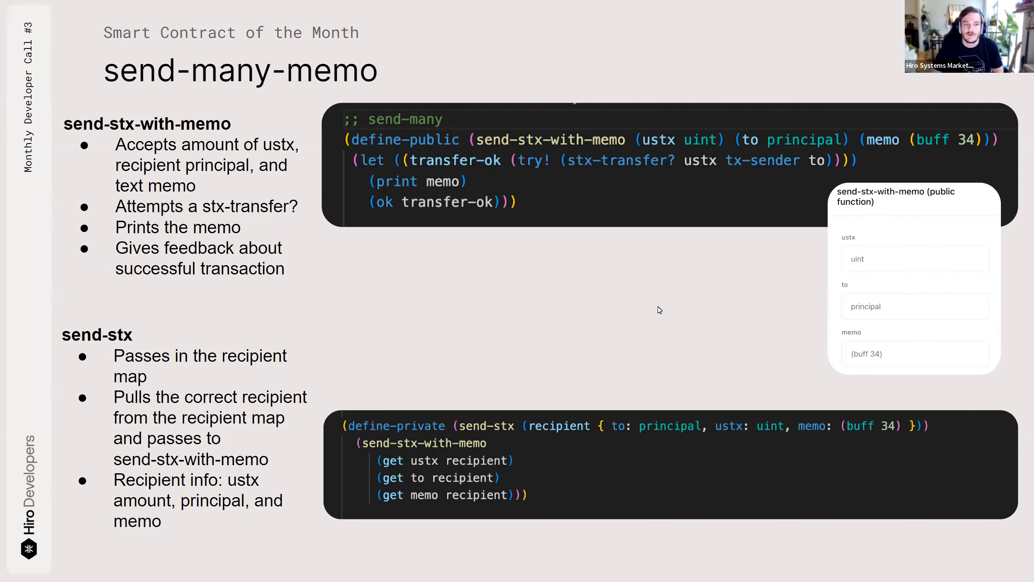